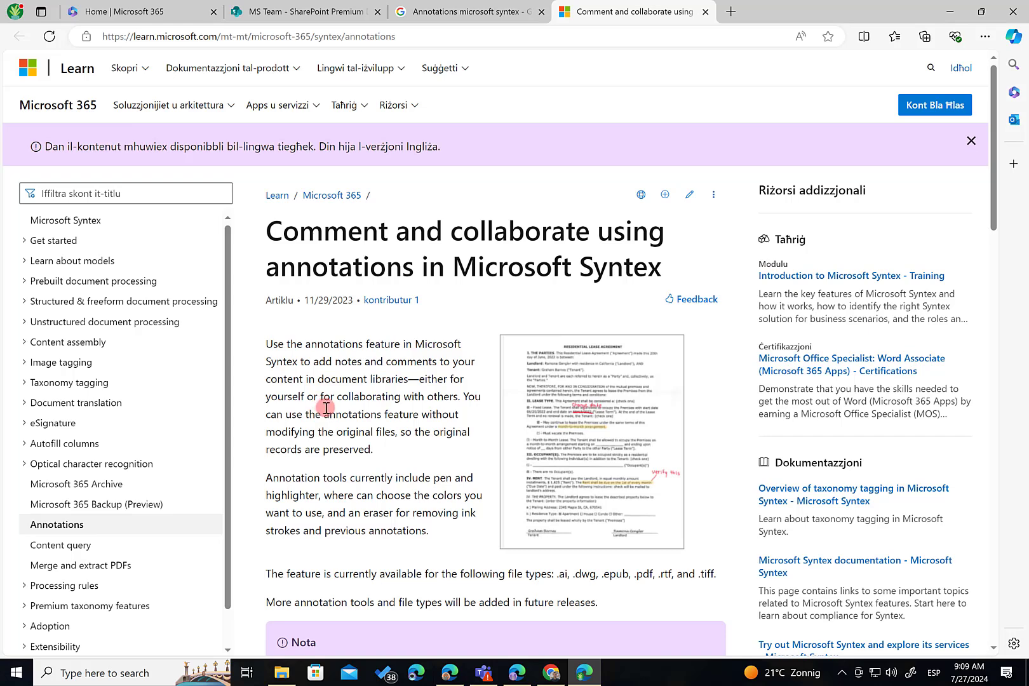
# Step: Go from the Microsoft 365 home page into the admin center with the full navigation list expanded
pyautogui.scroll(-3)
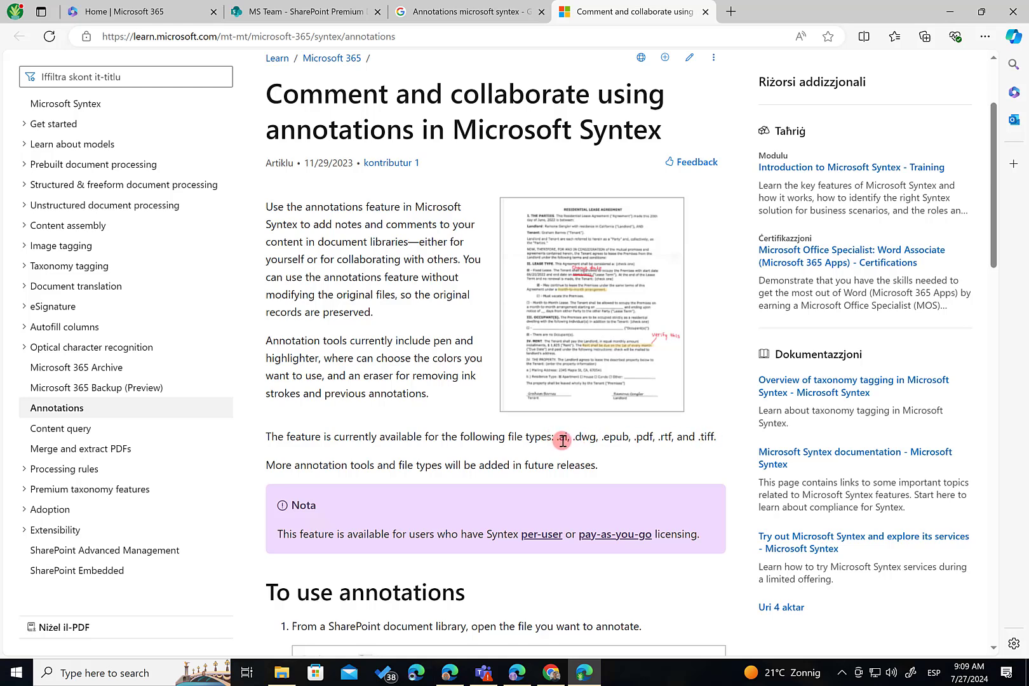
pyautogui.moveTo(591, 440)
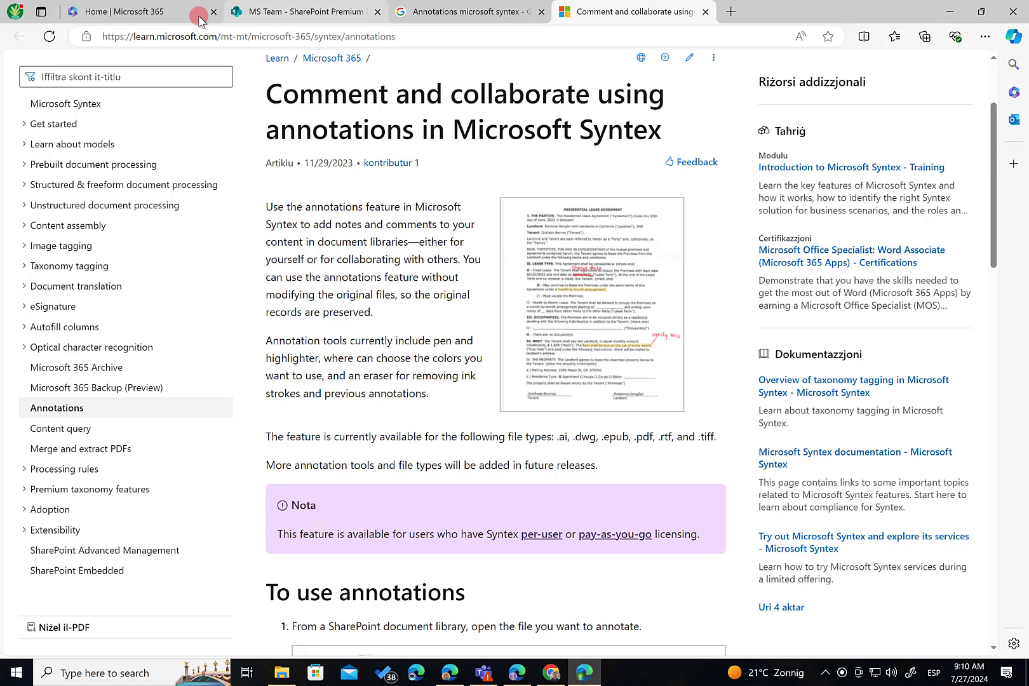
pyautogui.click(122, 12)
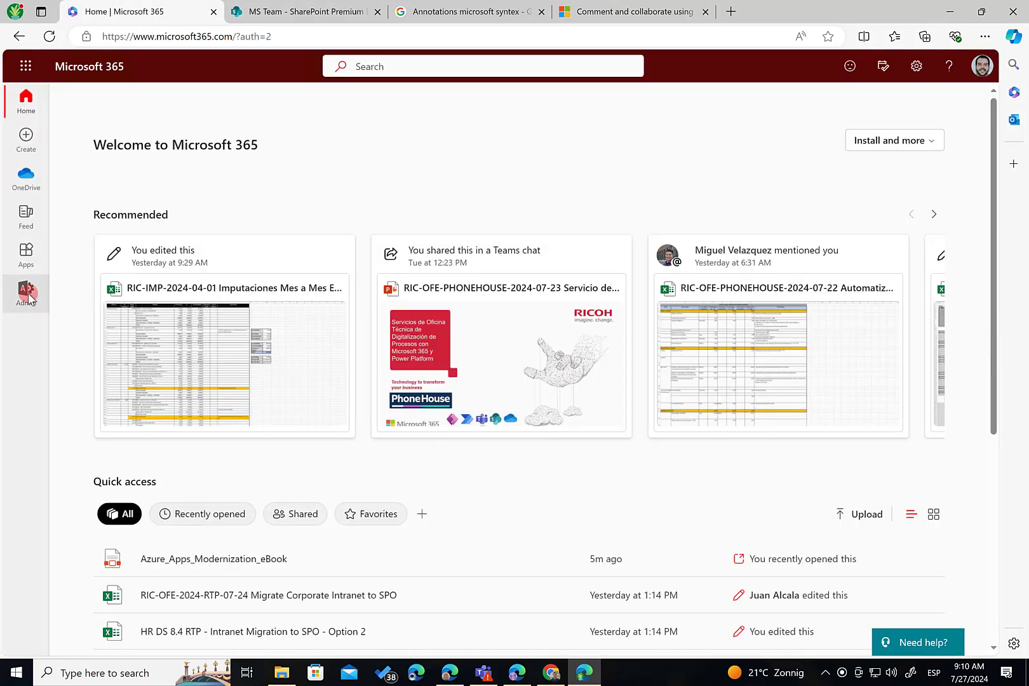
pyautogui.click(25, 293)
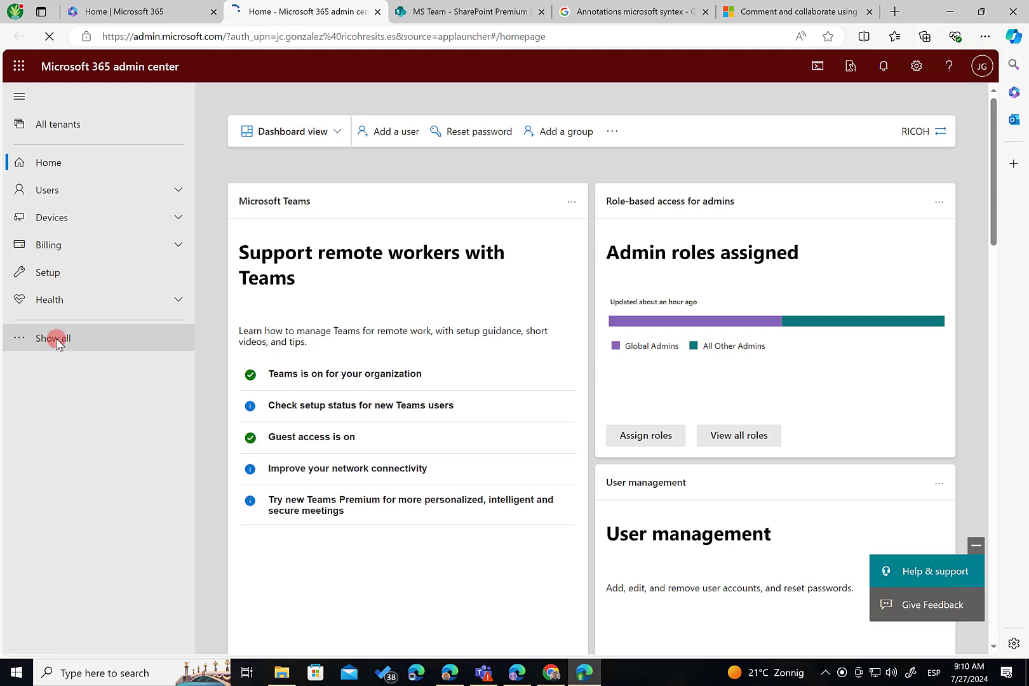
pyautogui.click(52, 338)
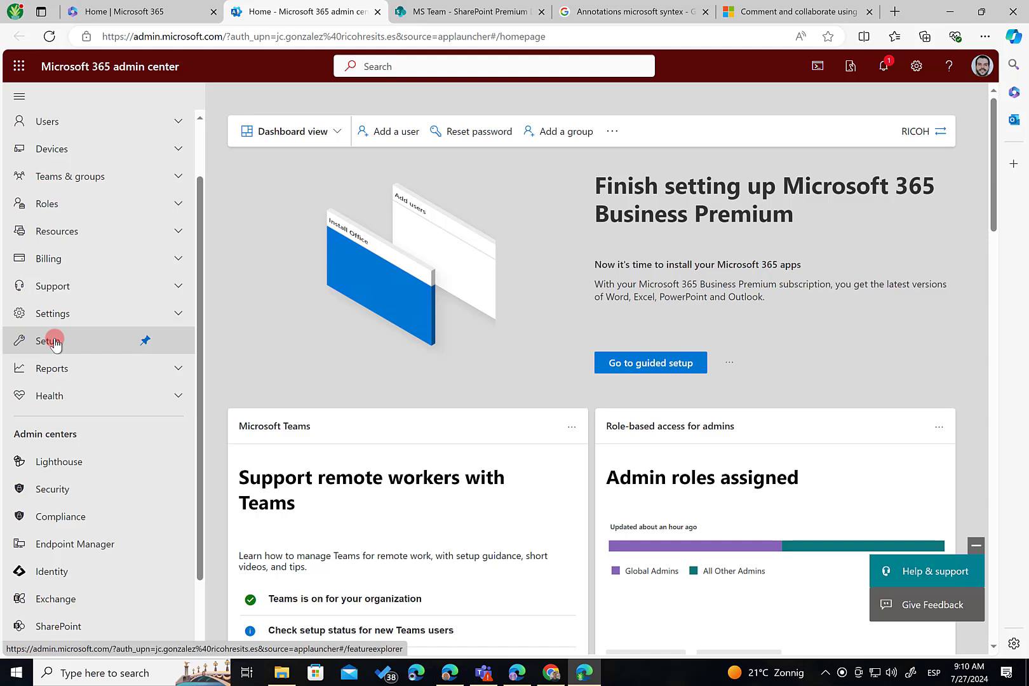
pyautogui.moveTo(52, 312)
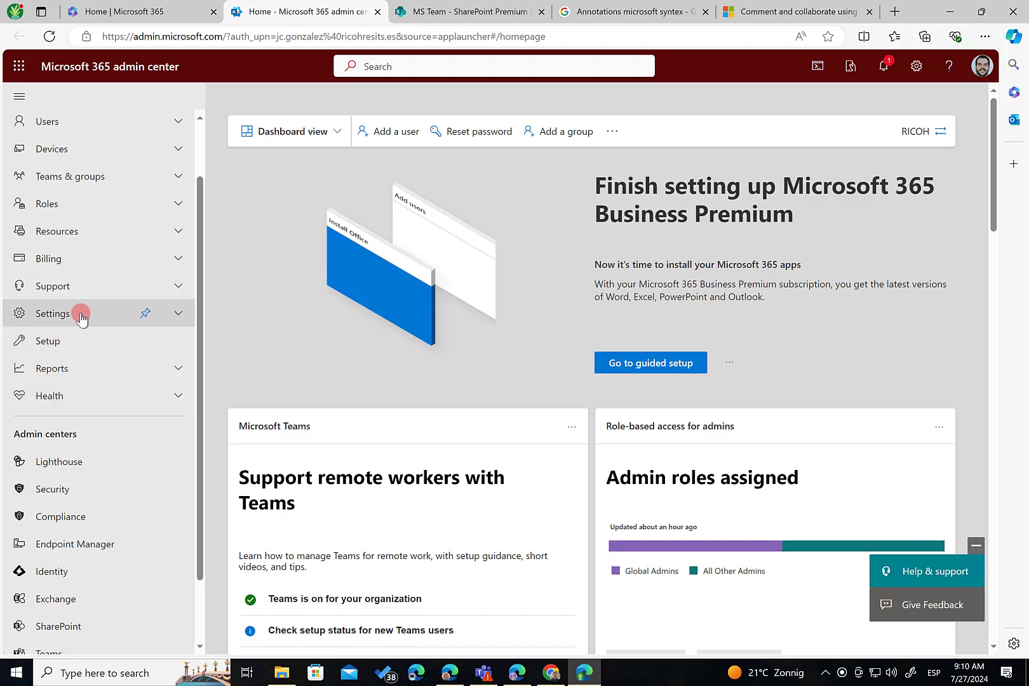
# Step: Show the Setup page under Settings and scroll its recommended actions down to Files and content
pyautogui.click(52, 312)
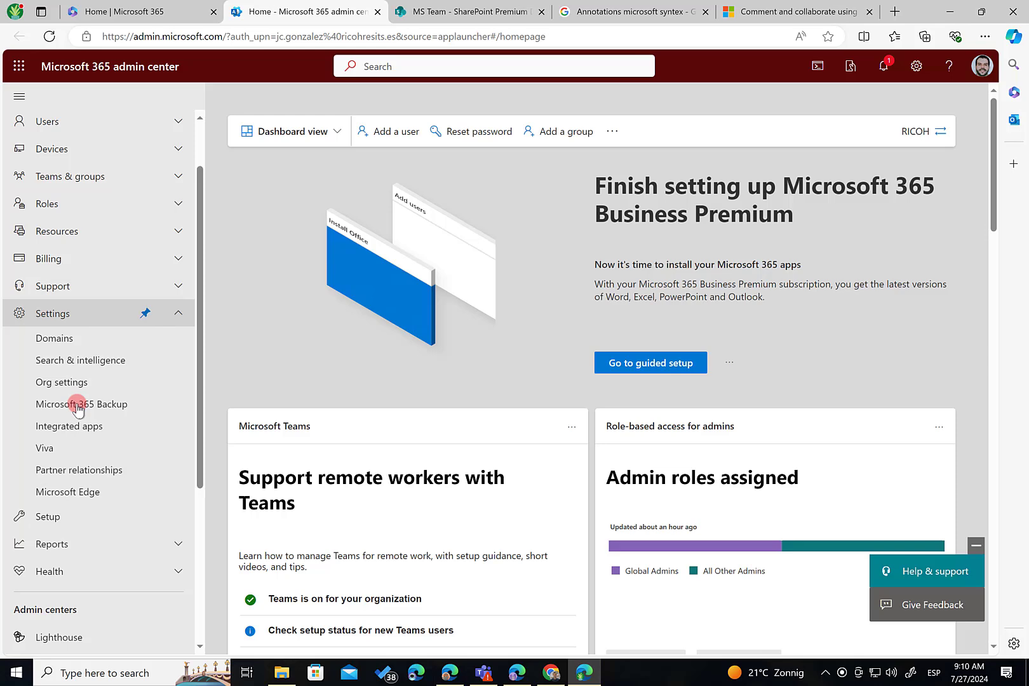
pyautogui.click(47, 516)
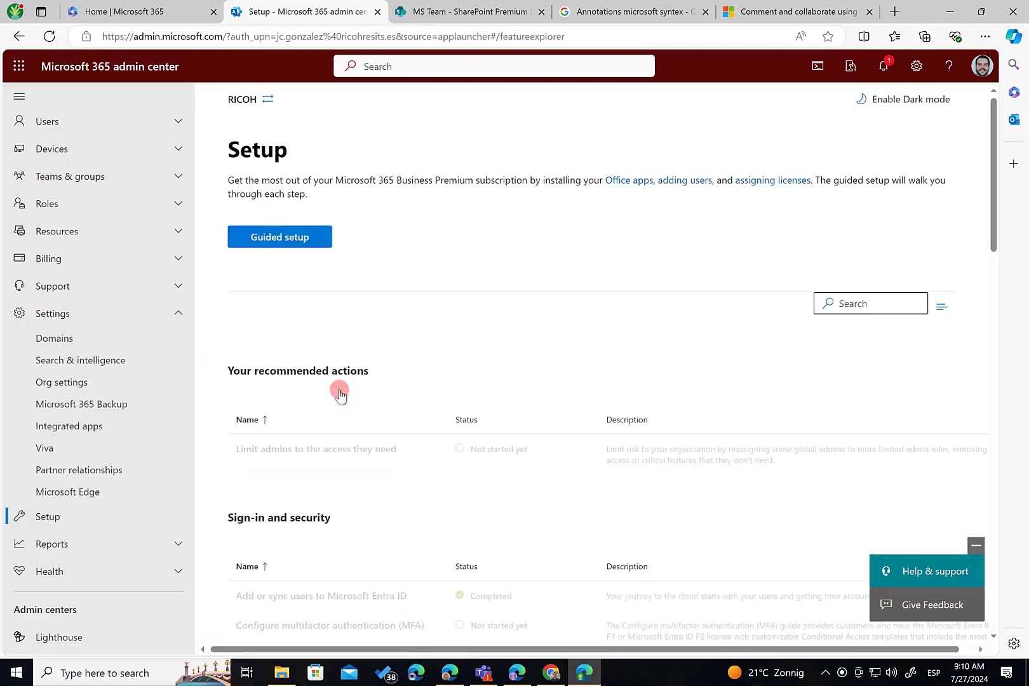
pyautogui.scroll(-3)
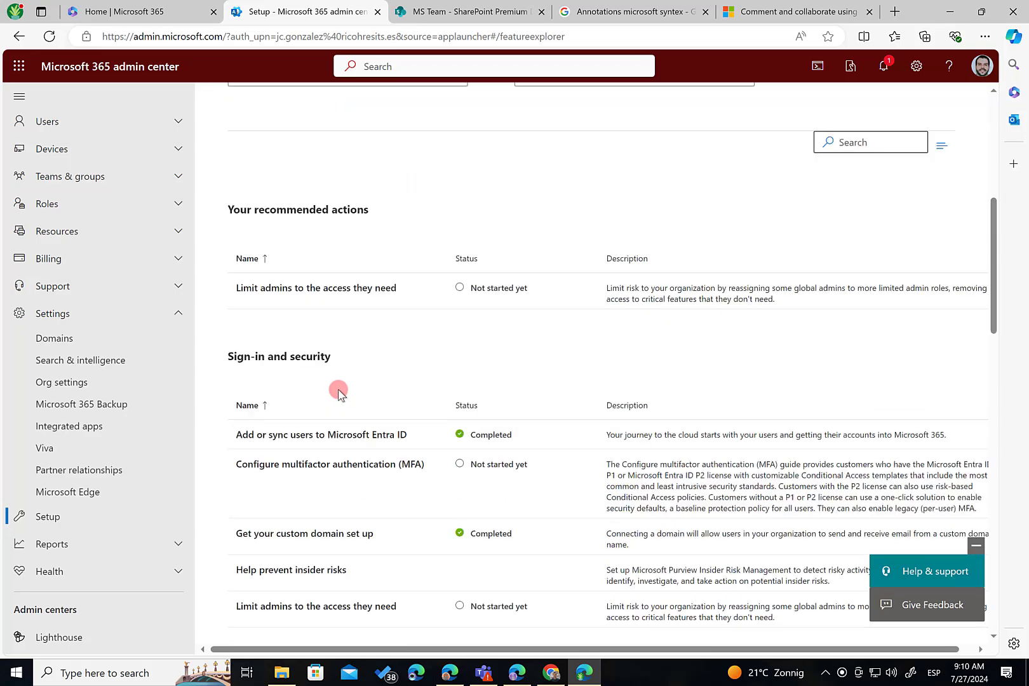
pyautogui.scroll(-3)
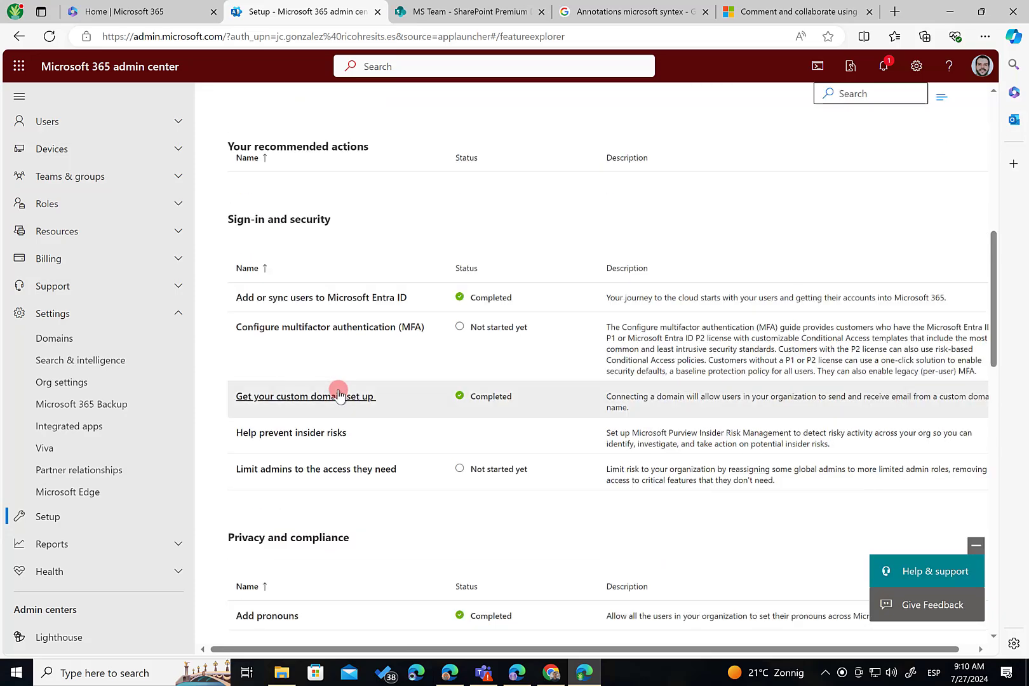
pyautogui.scroll(-3)
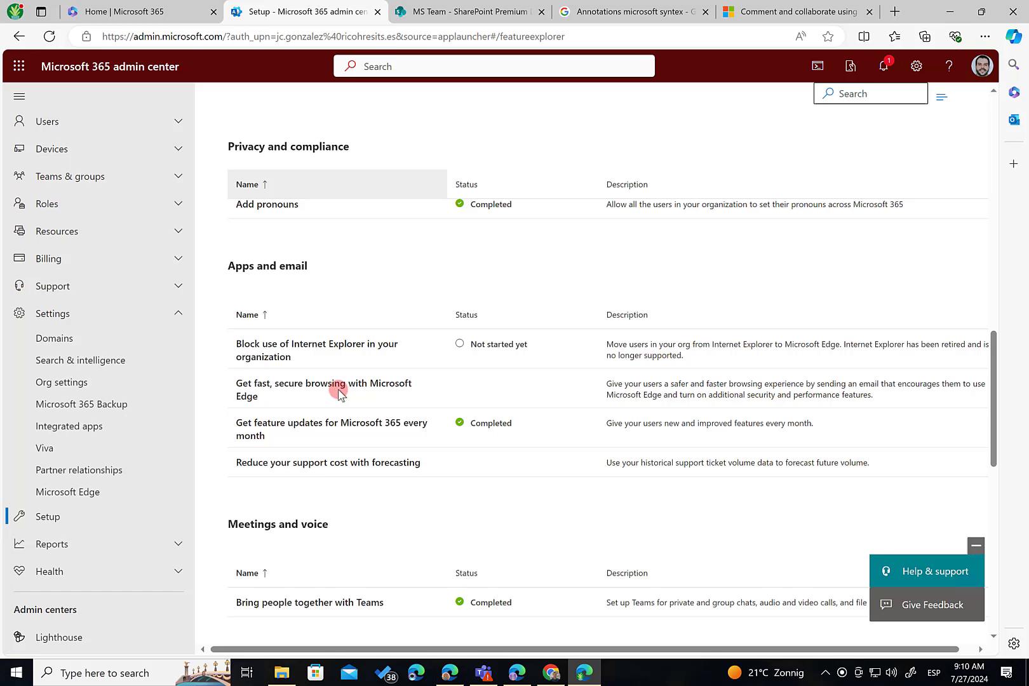
pyautogui.scroll(-3)
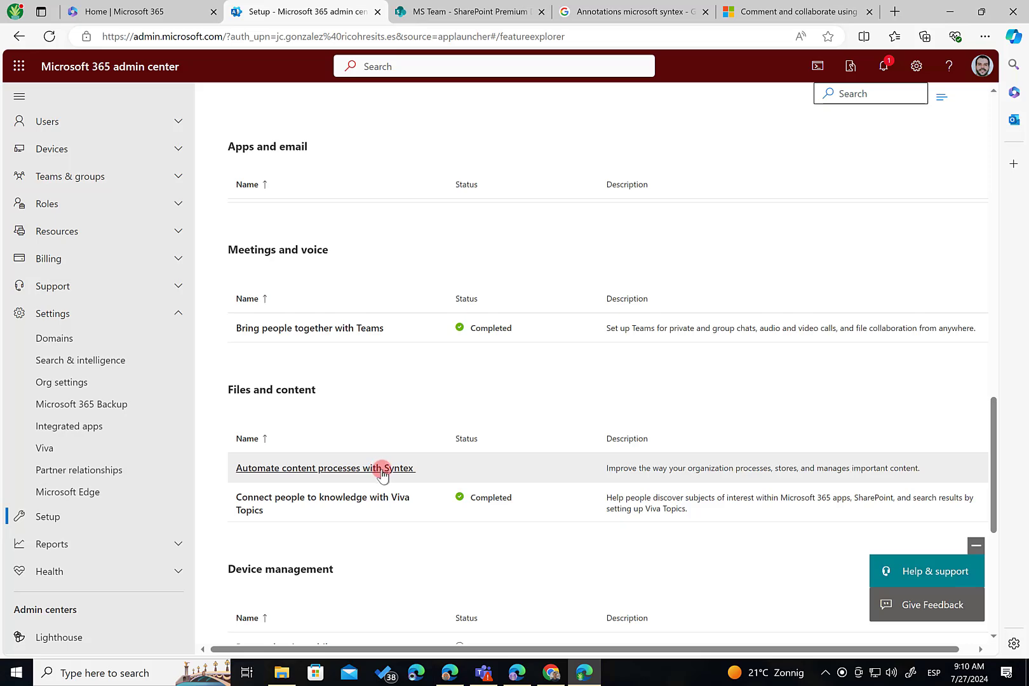
# Step: From 'Automate content processes with Syntex', go to the Syntex settings
pyautogui.click(322, 467)
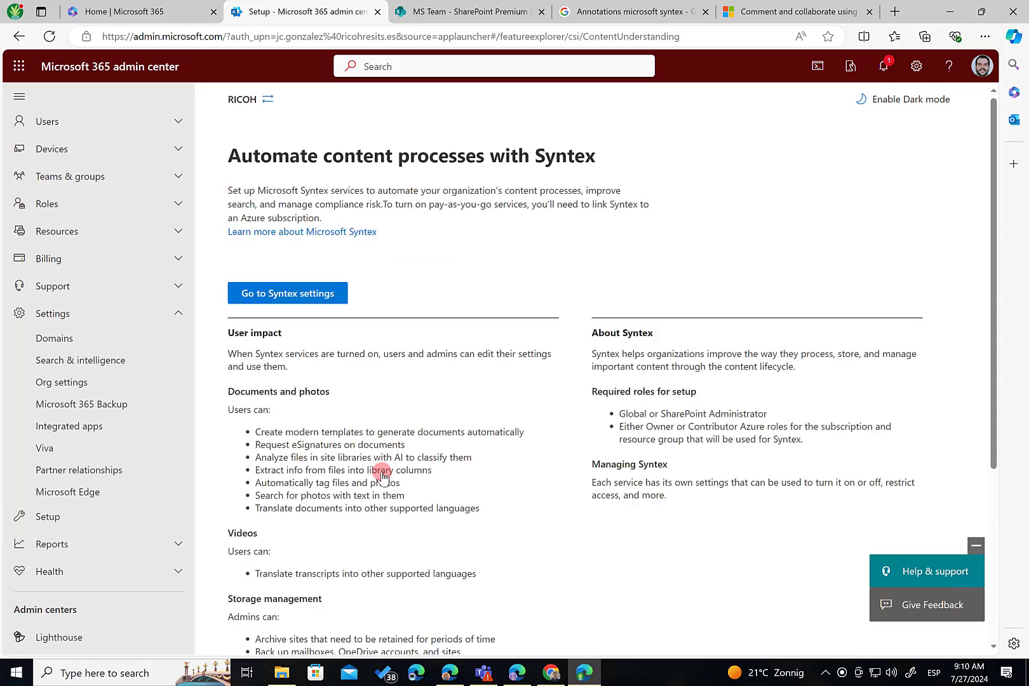
pyautogui.scroll(-3)
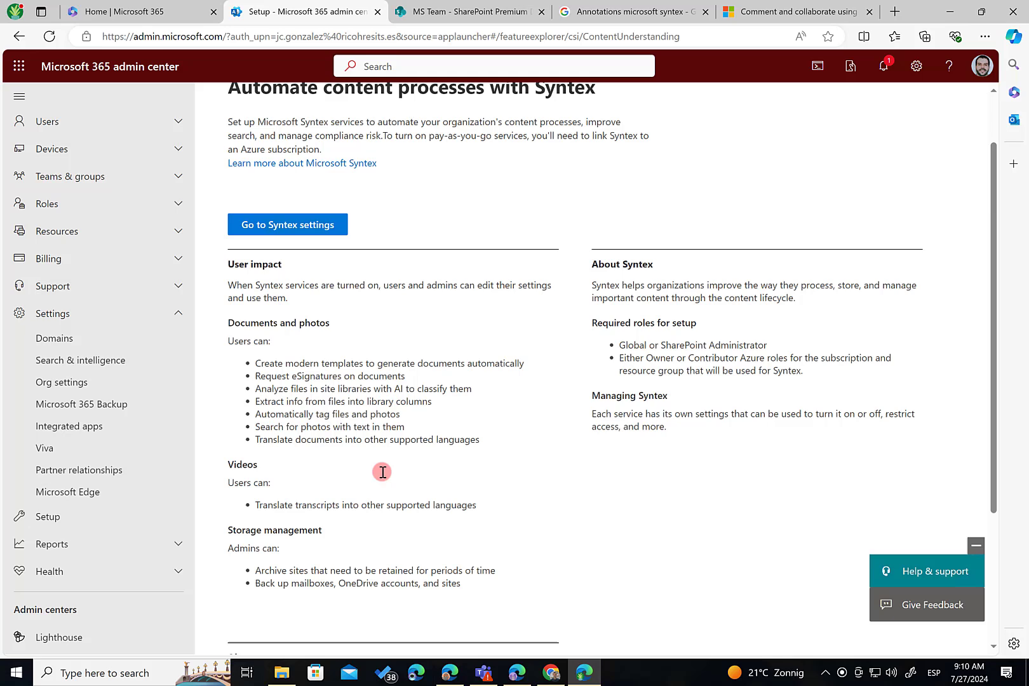
pyautogui.moveTo(286, 461)
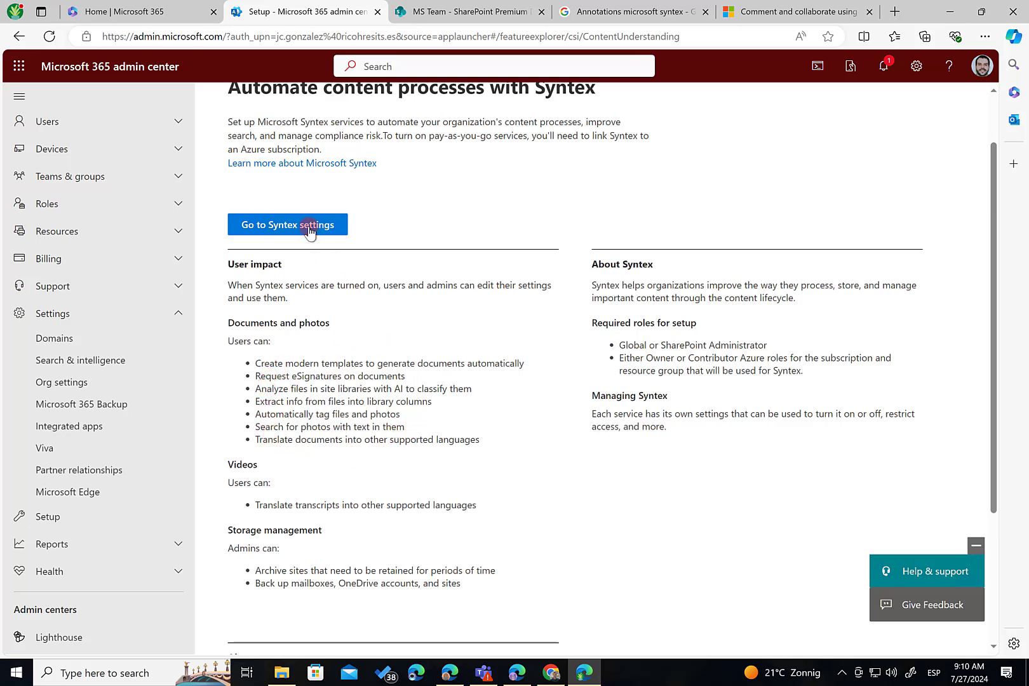
pyautogui.click(287, 225)
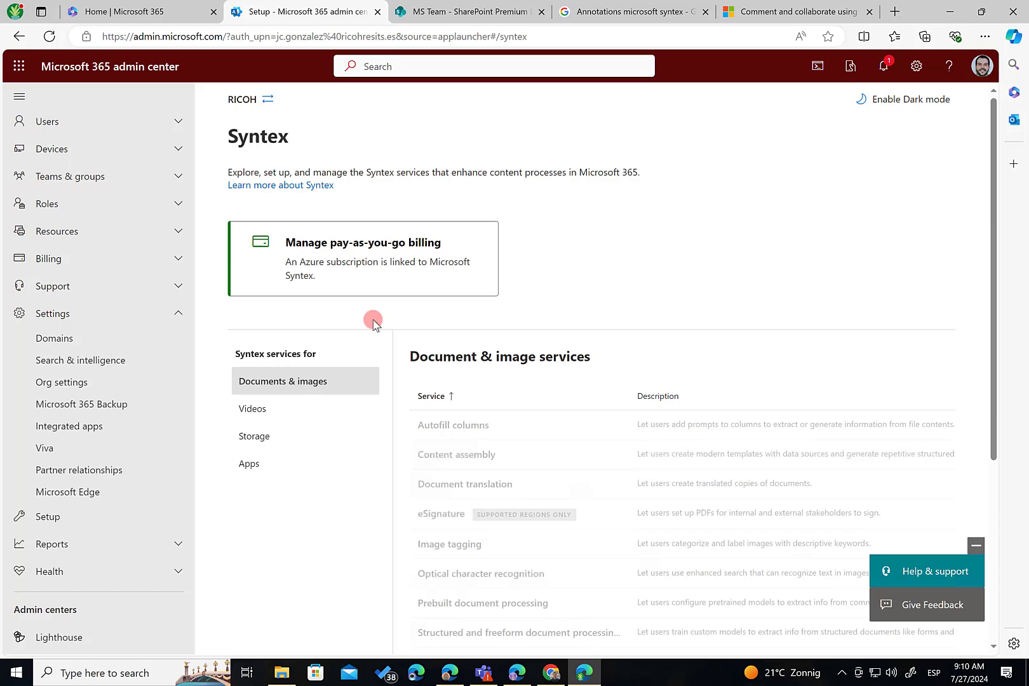
# Step: Review the Document & image services list, then return to the SharePoint library tab
pyautogui.scroll(-3)
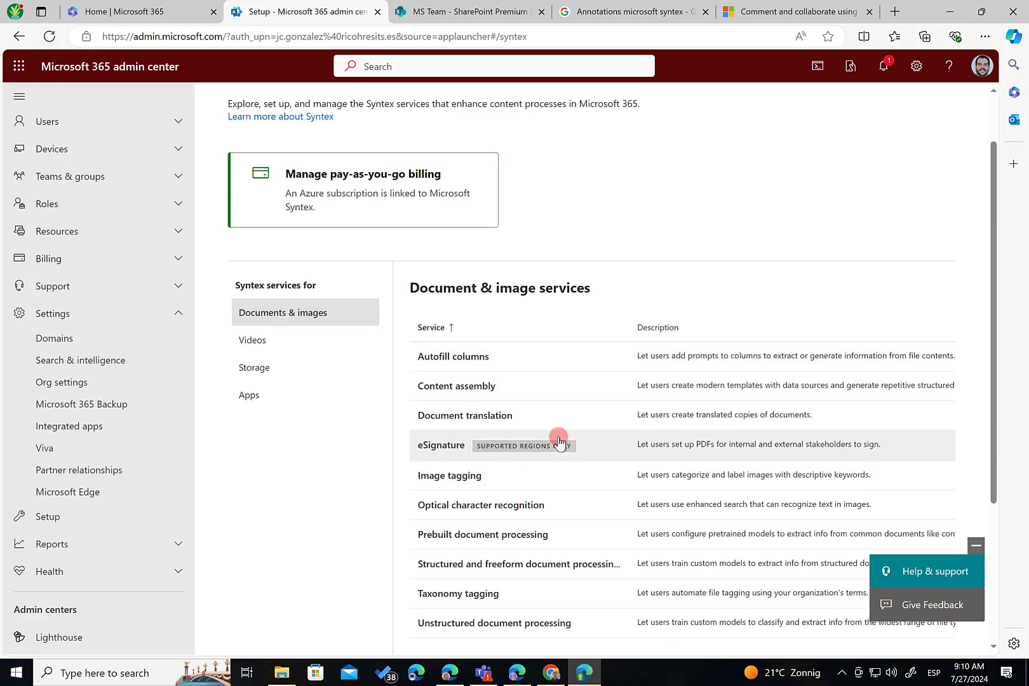
pyautogui.moveTo(499, 386)
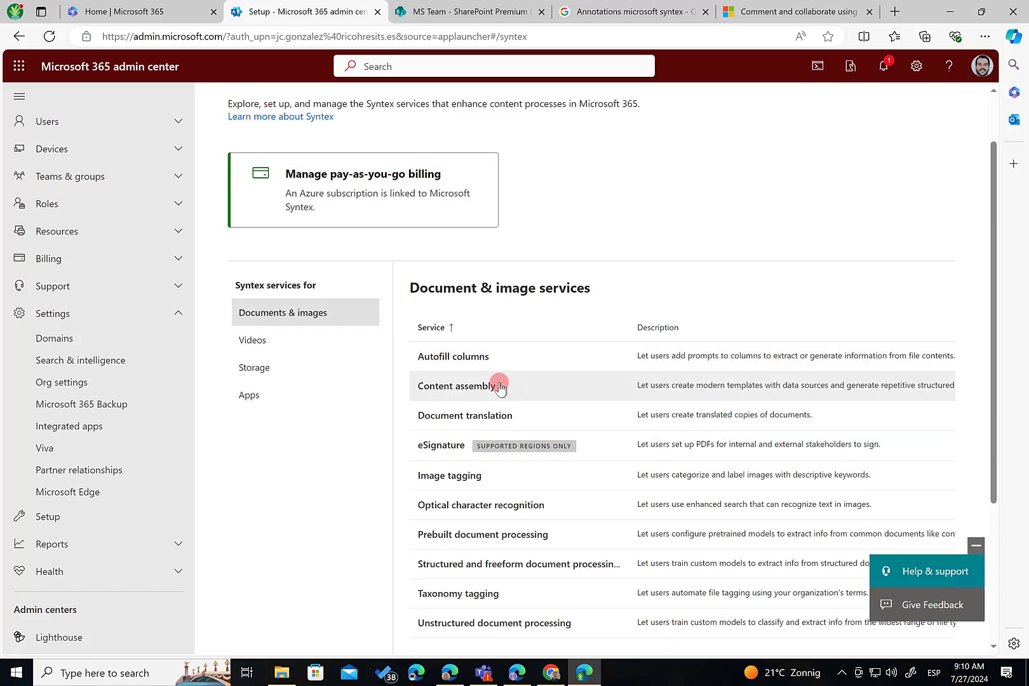
pyautogui.scroll(-3)
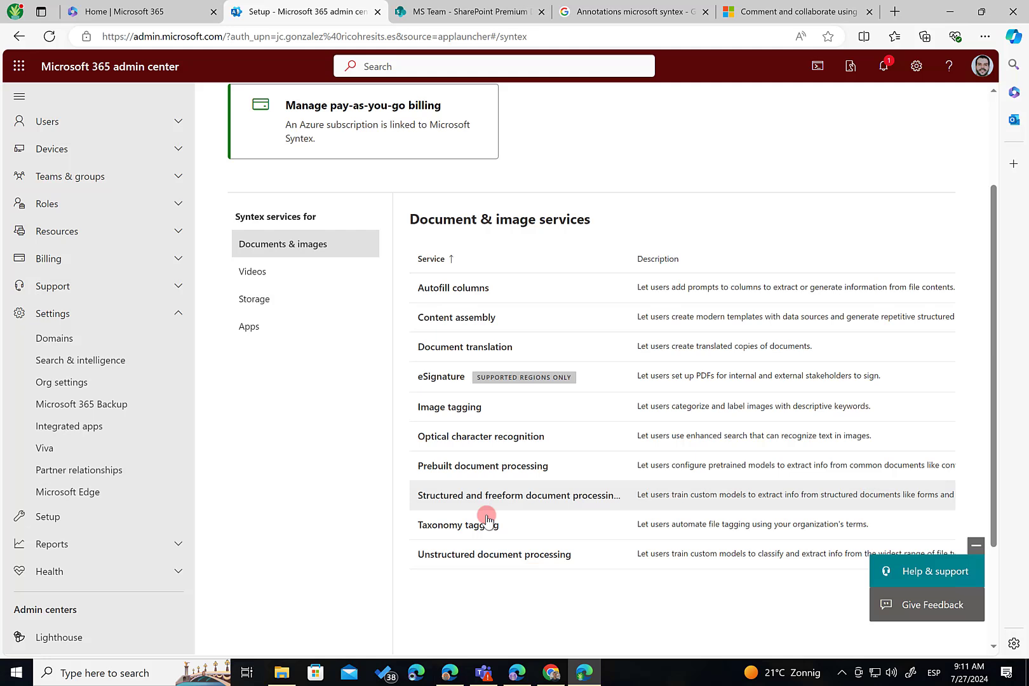
pyautogui.moveTo(488, 523)
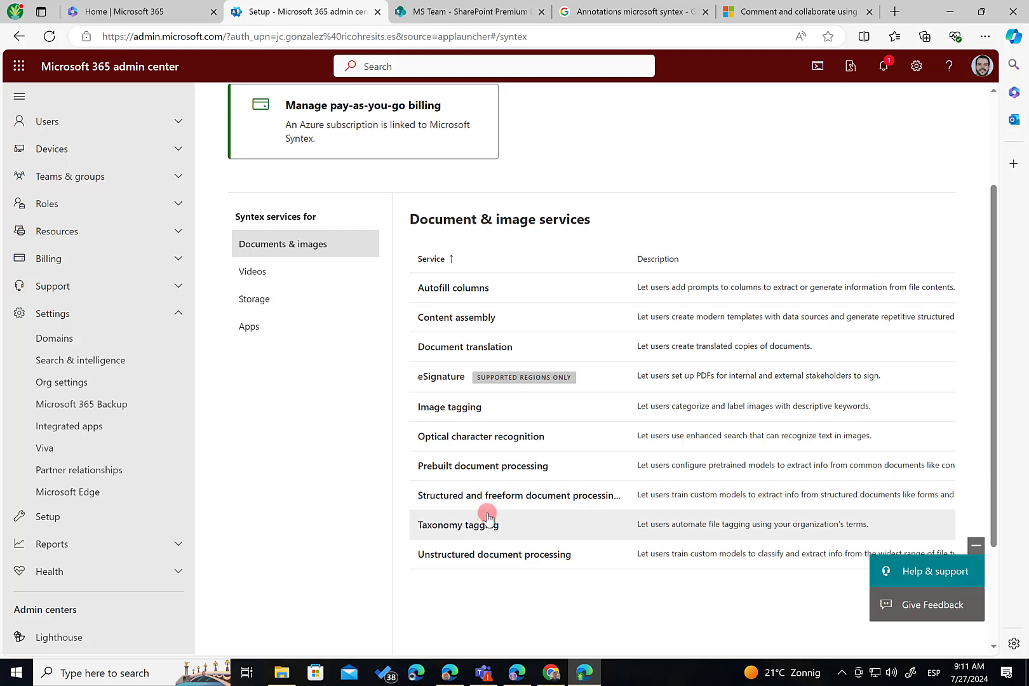
pyautogui.moveTo(469, 287)
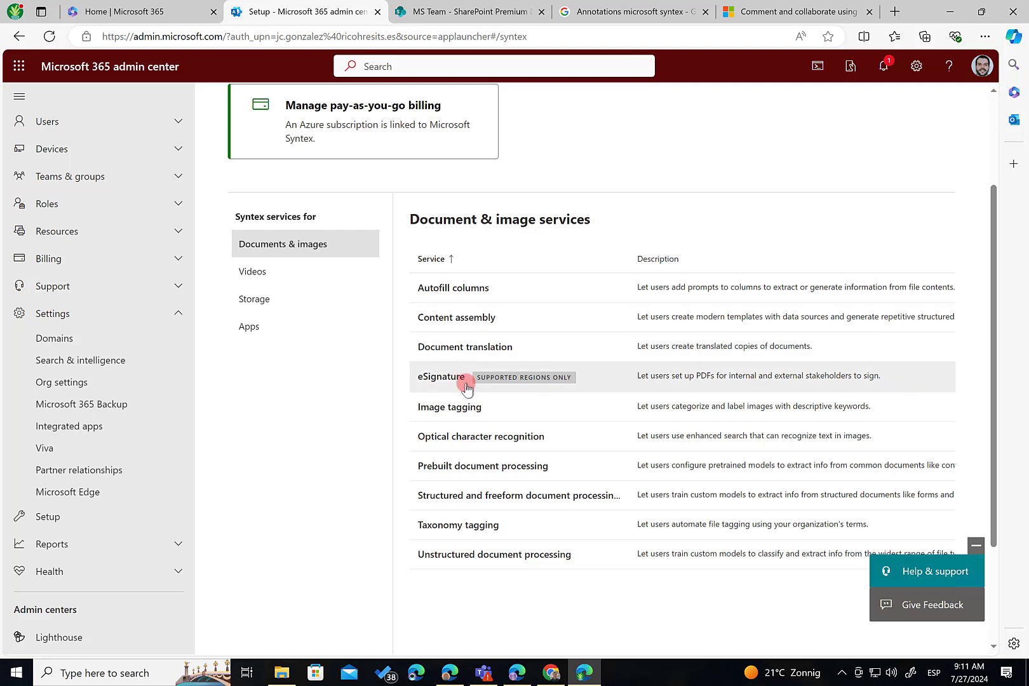
pyautogui.click(469, 12)
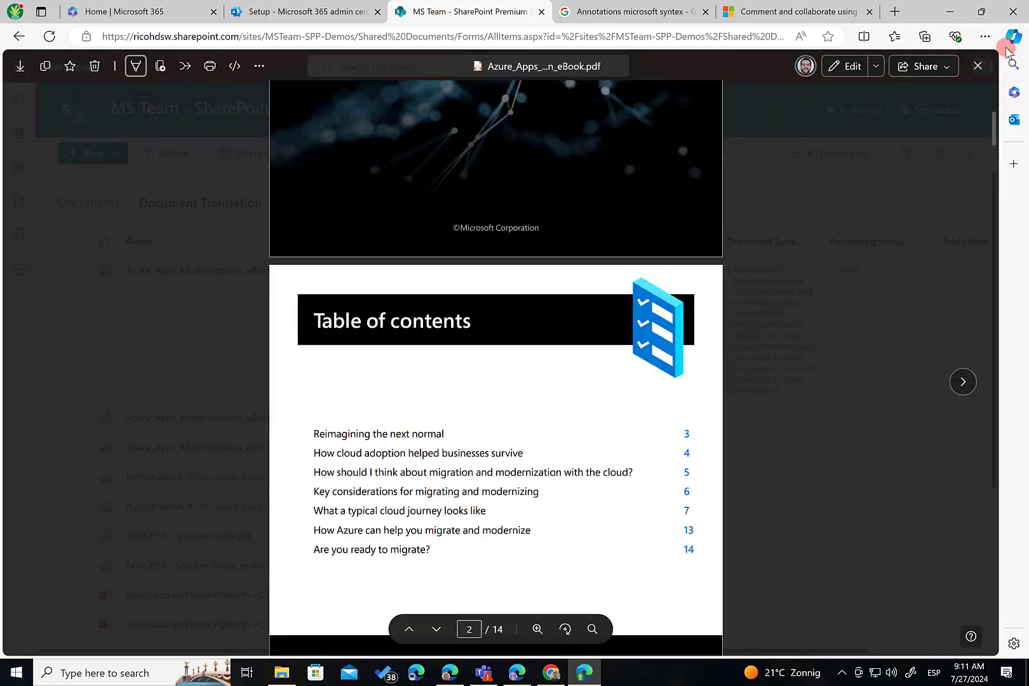
# Step: Close the PDF viewer and reopen Azure_Apps_Modernization_eBook.pdf from the Document Translation library
pyautogui.click(977, 66)
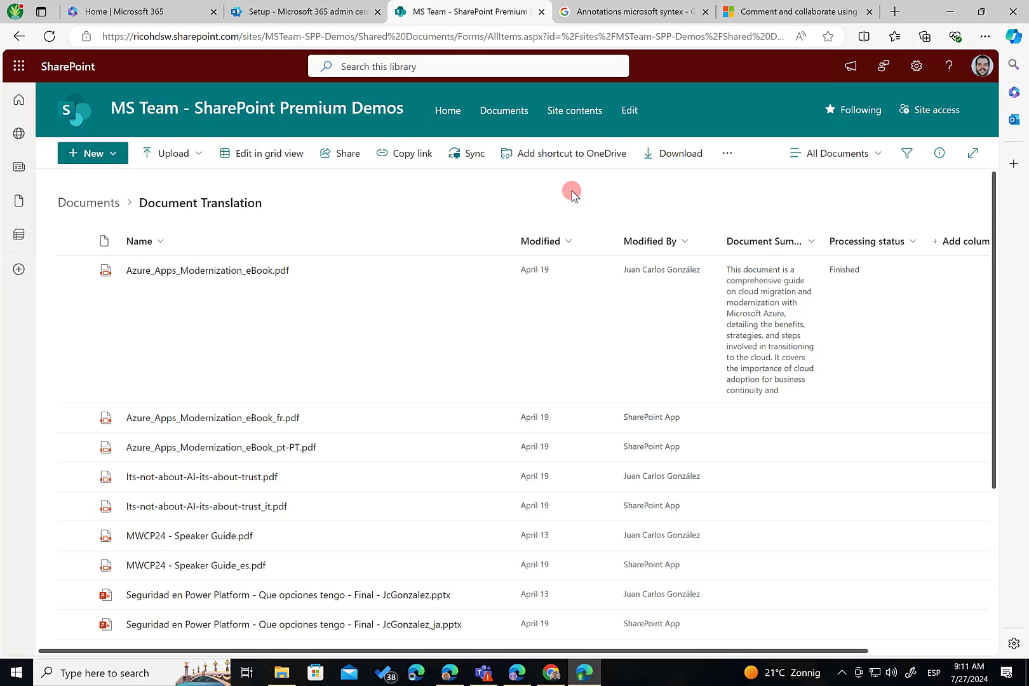
pyautogui.moveTo(125, 145)
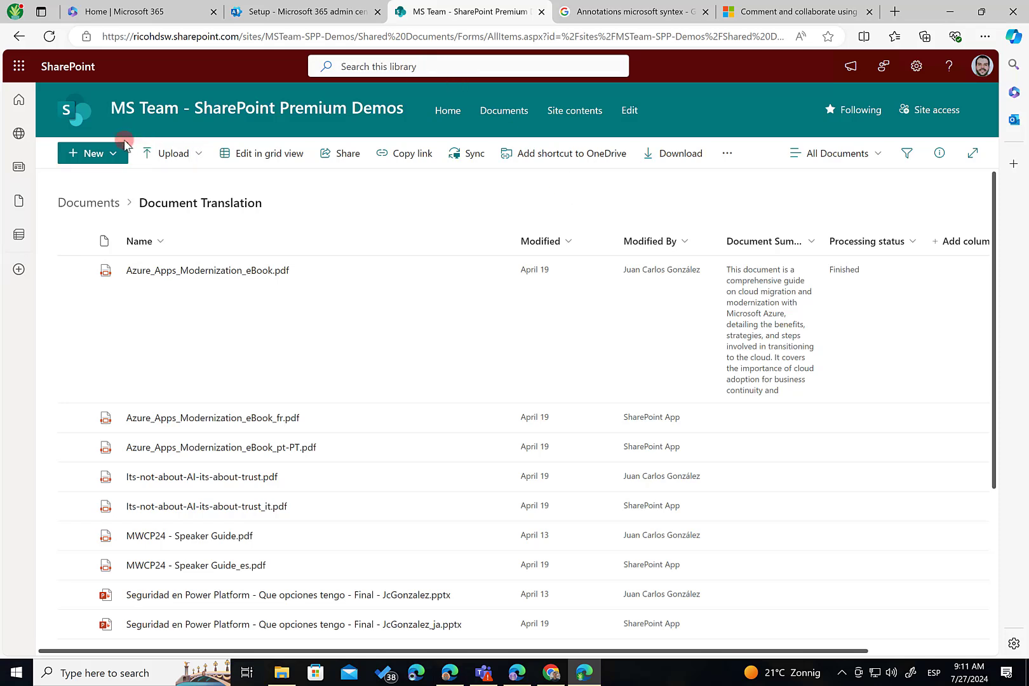
pyautogui.moveTo(150, 221)
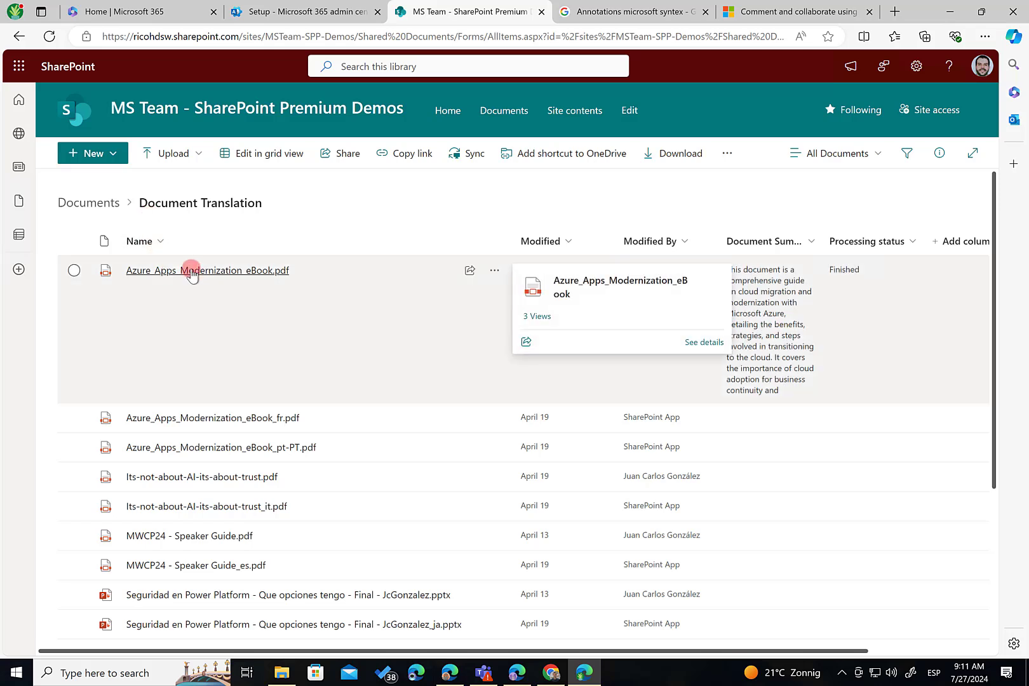
pyautogui.click(207, 270)
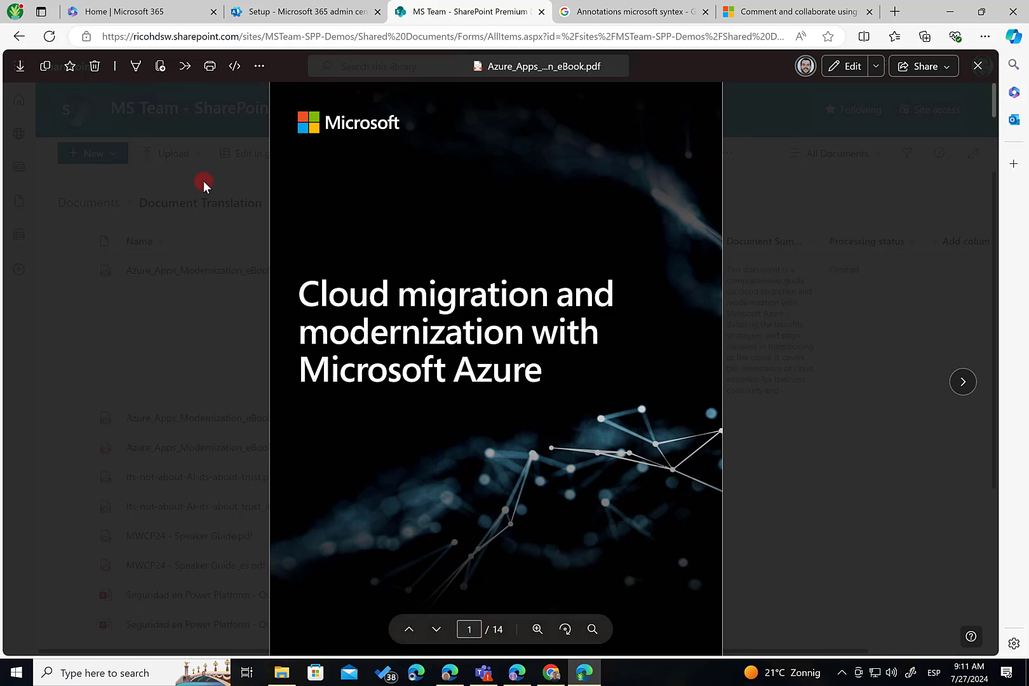
pyautogui.moveTo(92, 66)
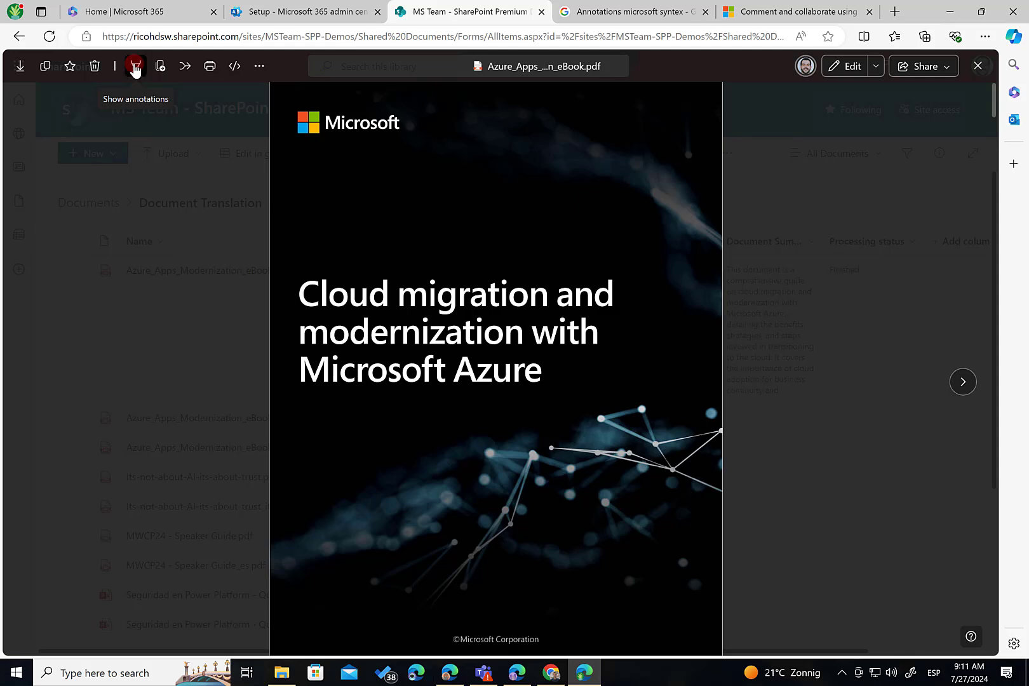
# Step: Enable annotations, handwrite GREAT in black ink under Table of contents, and bring up pen settings
pyautogui.click(134, 66)
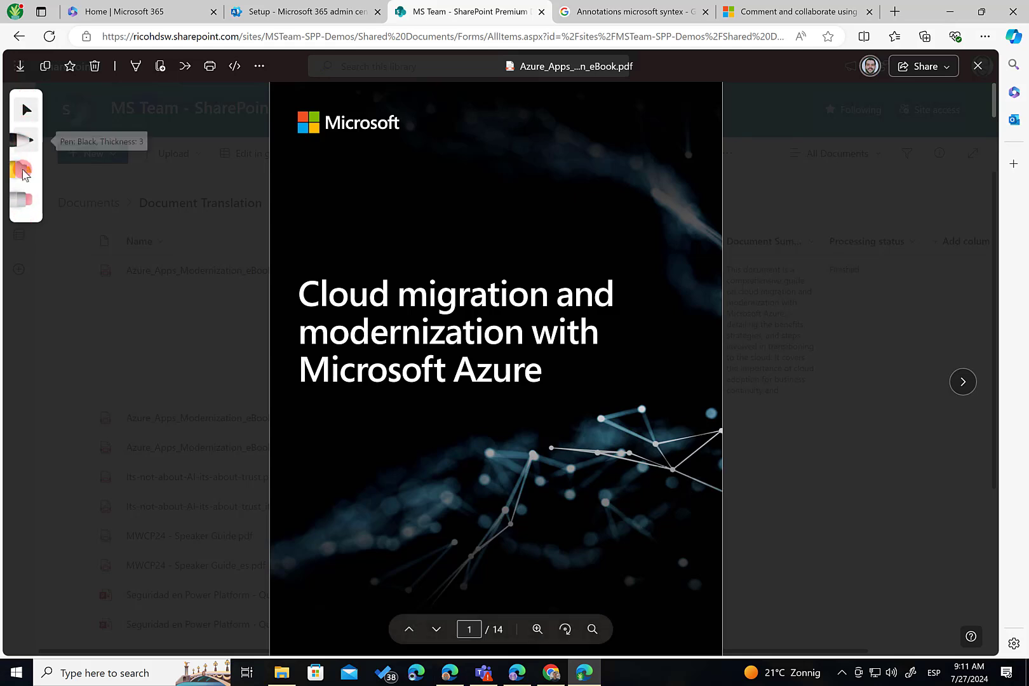
pyautogui.moveTo(24, 172)
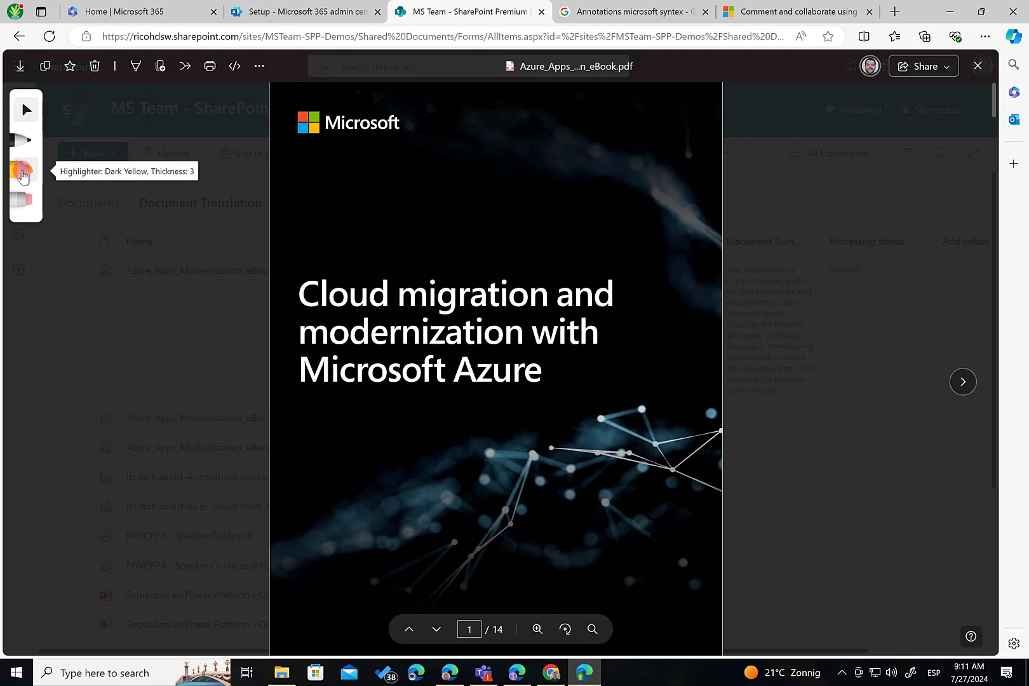
pyautogui.moveTo(24, 208)
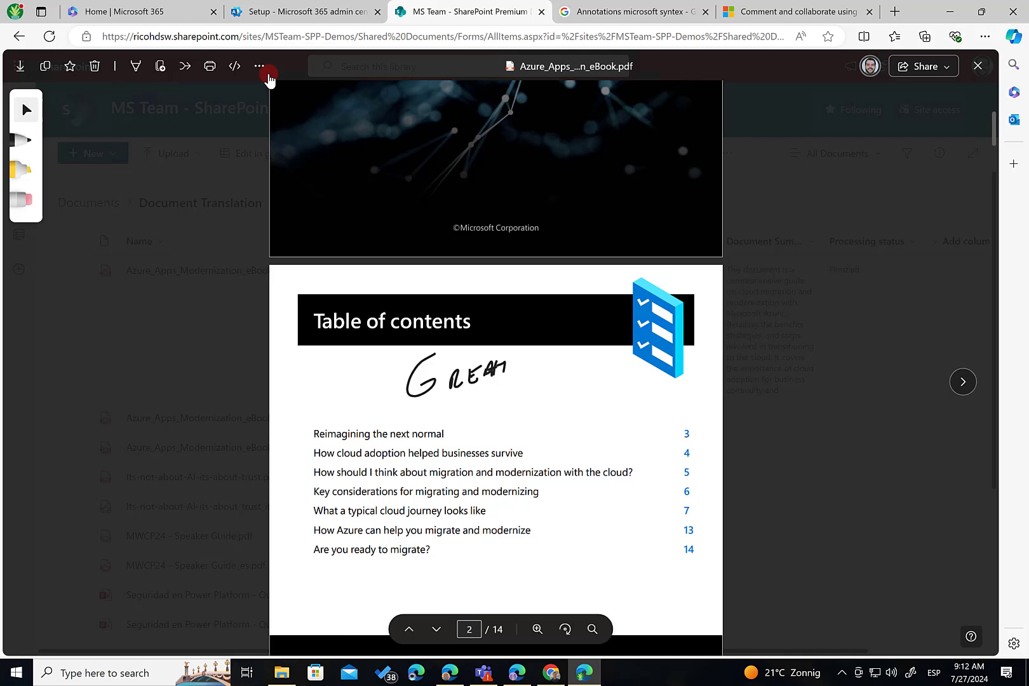
pyautogui.click(259, 66)
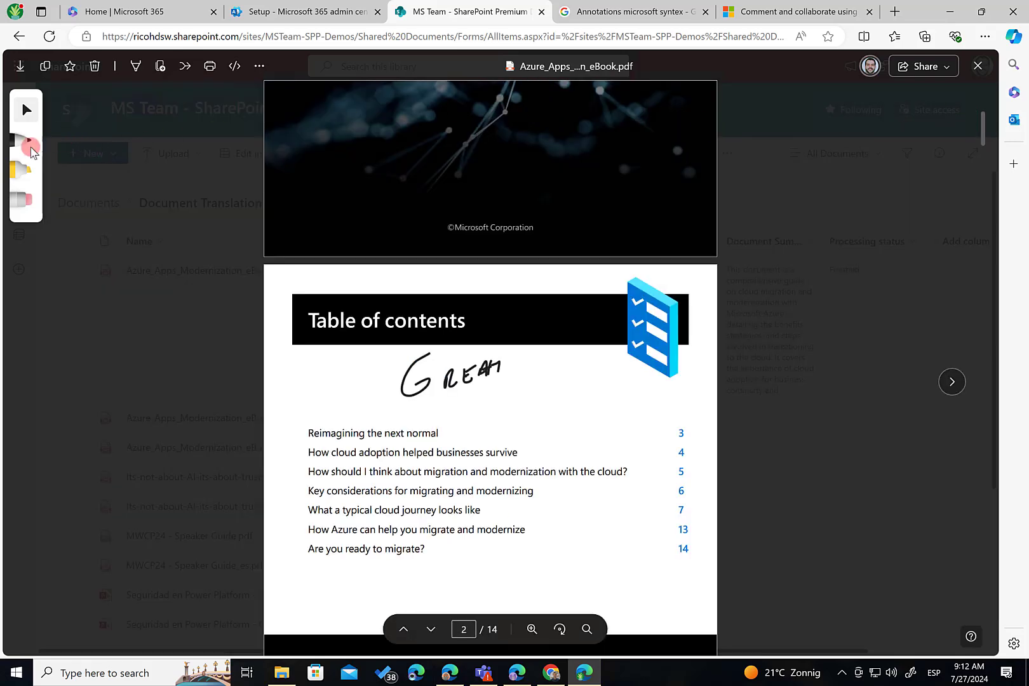
pyautogui.moveTo(28, 145)
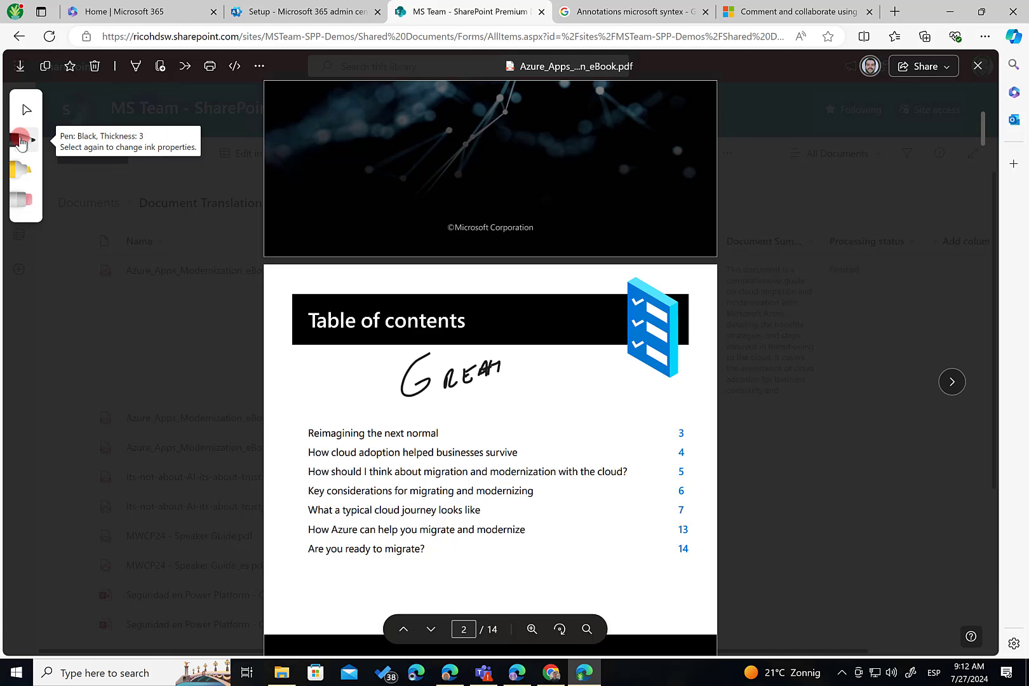
pyautogui.click(24, 139)
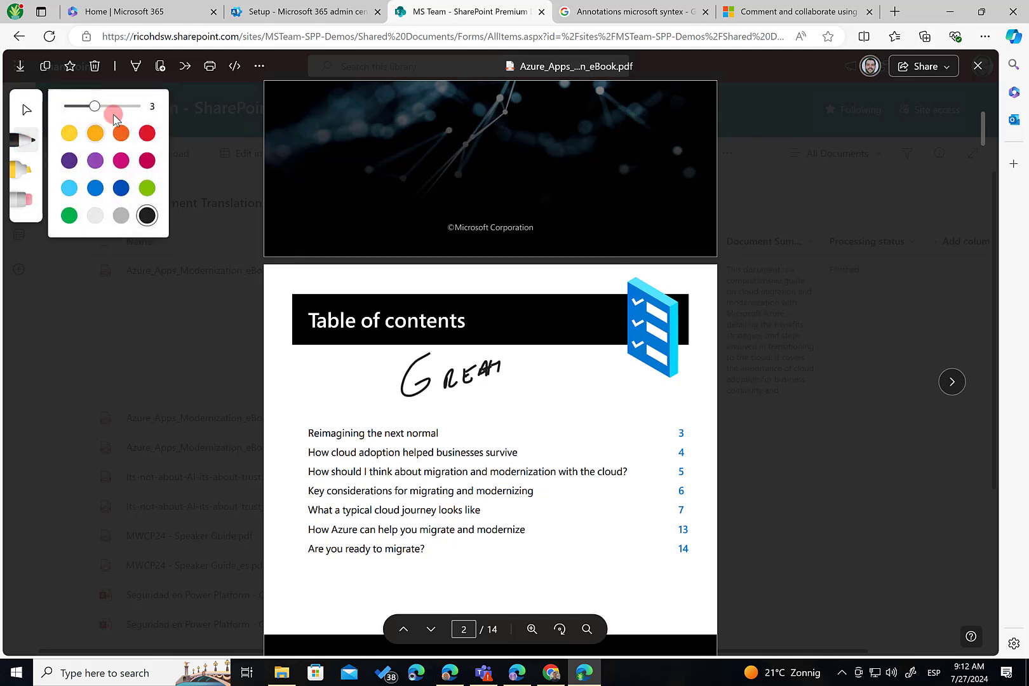
# Step: Set the pen ink to thickness 4 in red and write THIS IS beside the table of contents entries
pyautogui.moveTo(113, 117); pyautogui.dragTo(95, 107)
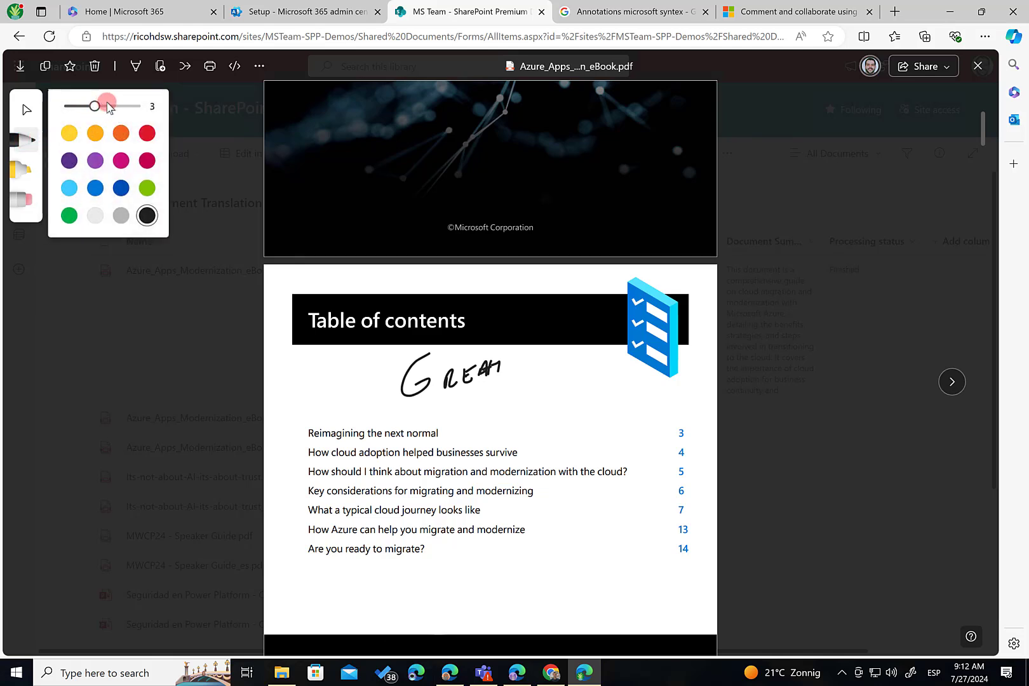
pyautogui.moveTo(107, 106); pyautogui.dragTo(144, 105)
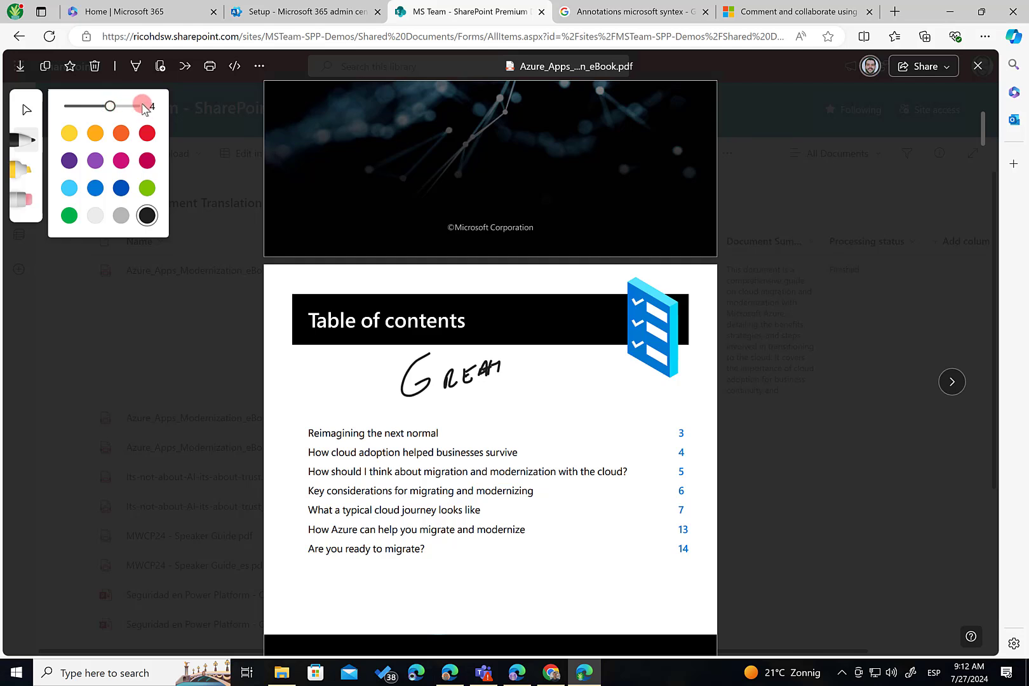
pyautogui.moveTo(110, 106); pyautogui.dragTo(137, 107)
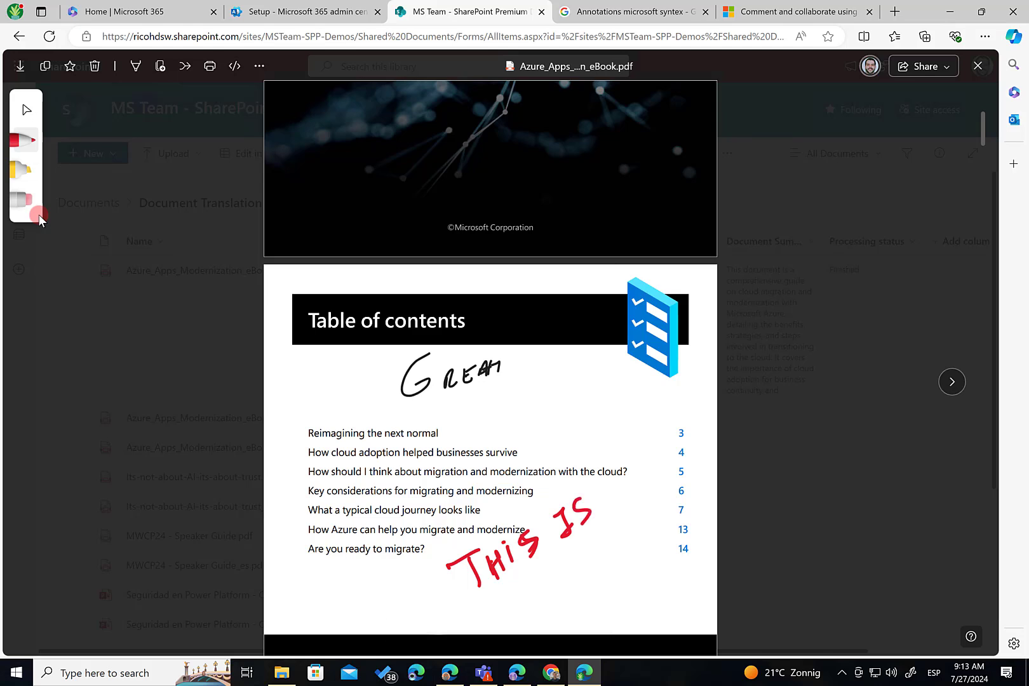
pyautogui.moveTo(595, 499); pyautogui.dragTo(610, 518)
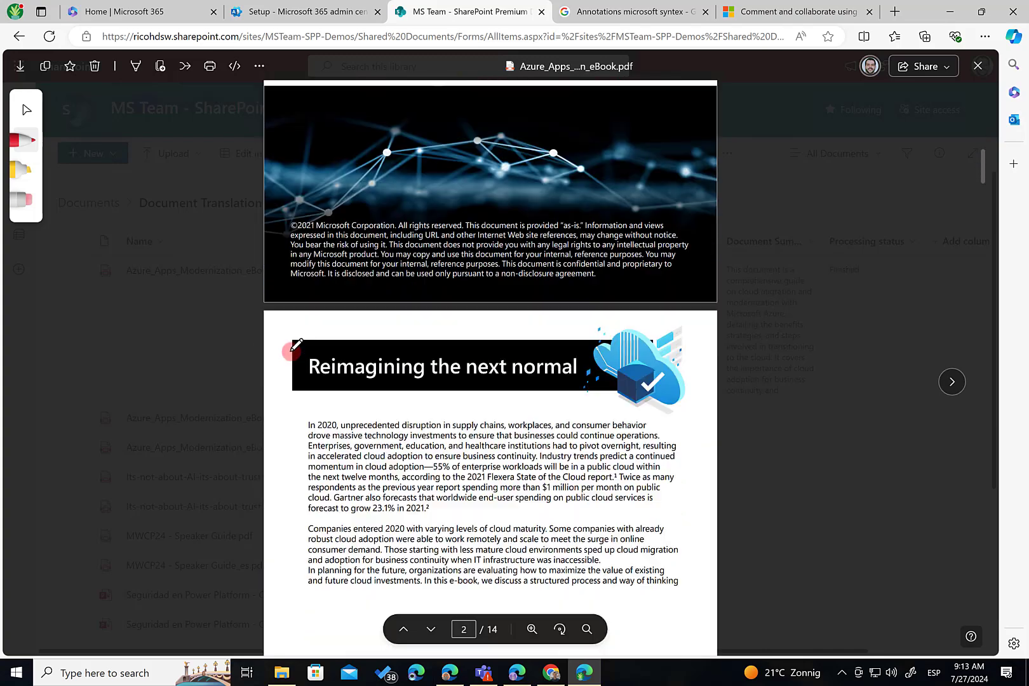
# Step: On page 4, highlight 'With the global workforce working' in yellow in the Remote work paragraph
pyautogui.scroll(-3)
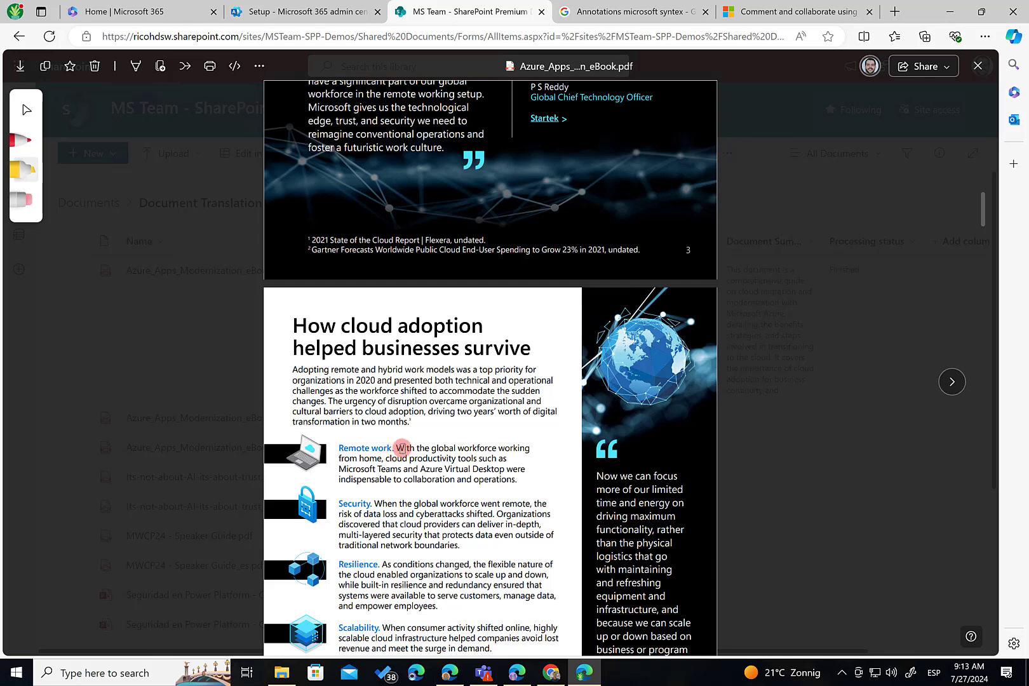
pyautogui.moveTo(400, 448); pyautogui.dragTo(523, 448)
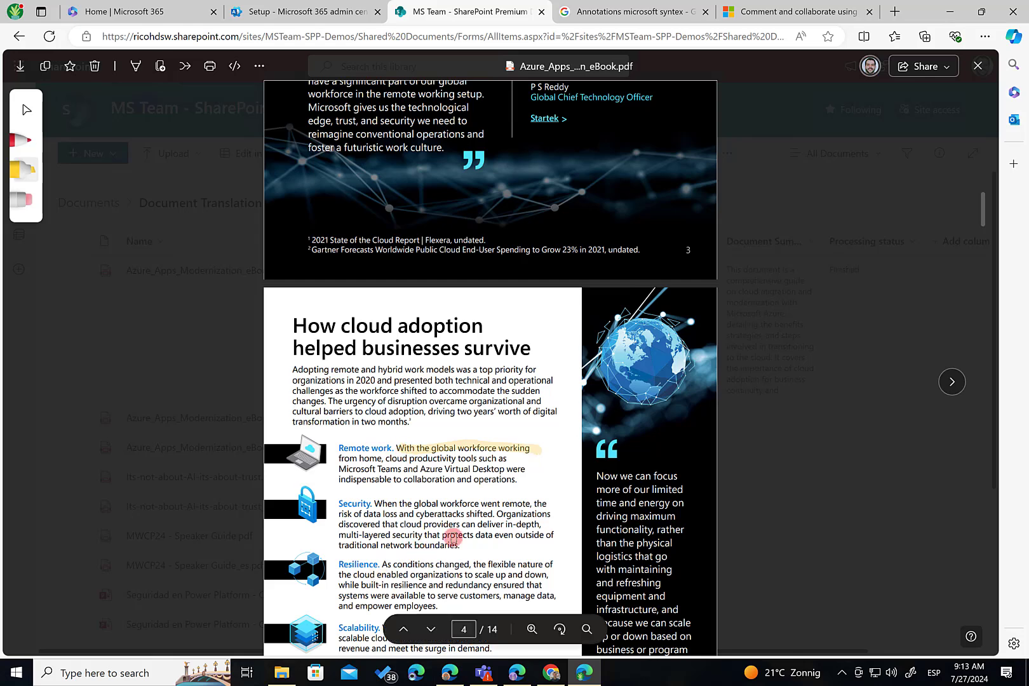
pyautogui.moveTo(406, 503)
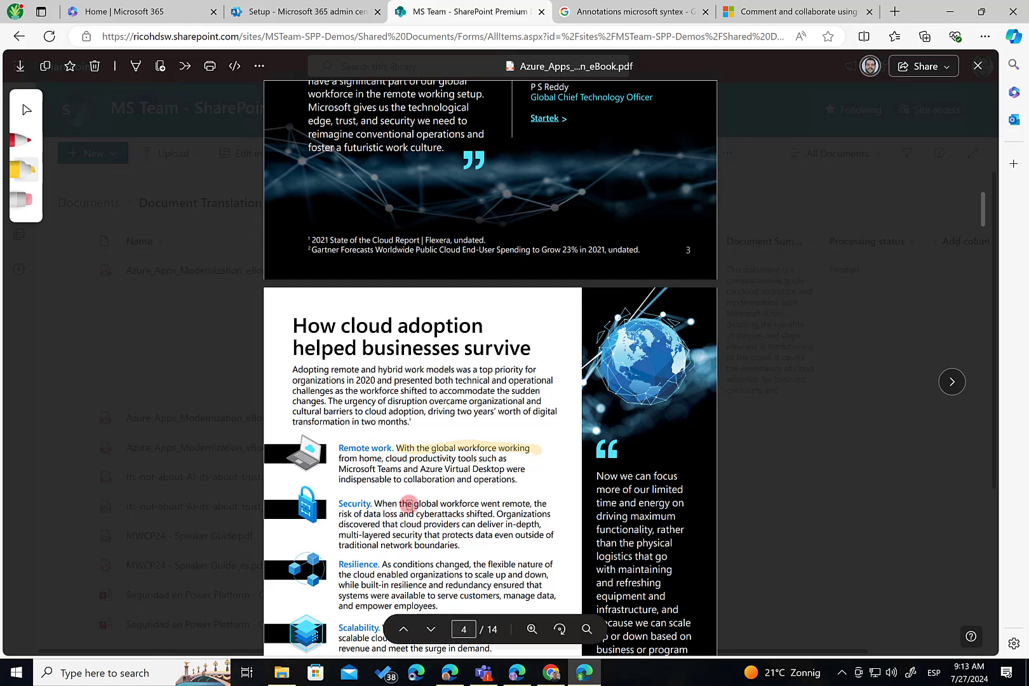
pyautogui.moveTo(385, 503); pyautogui.dragTo(553, 506)
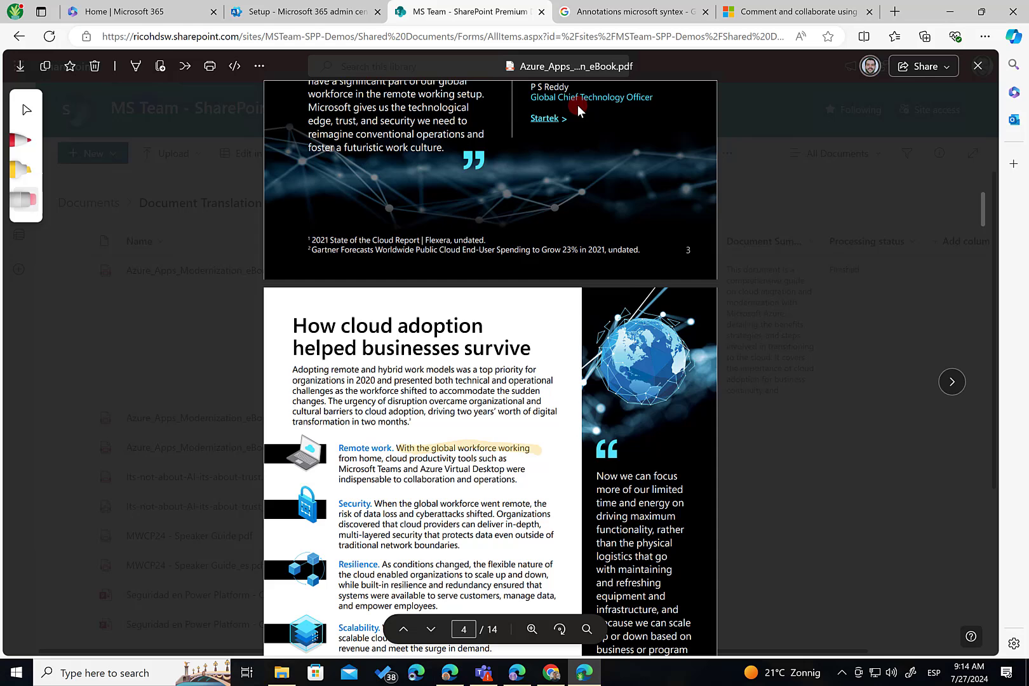
pyautogui.moveTo(978, 66)
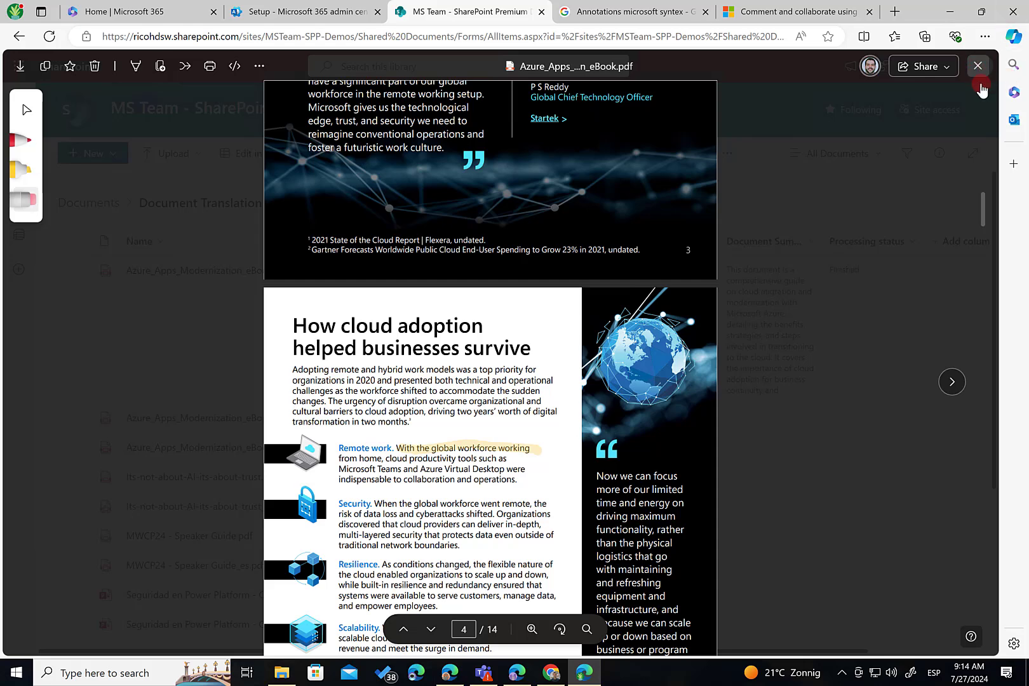
# Step: Close and reopen the eBook to confirm the black GREAT and red THIS IS GREAT ink were saved
pyautogui.click(977, 67)
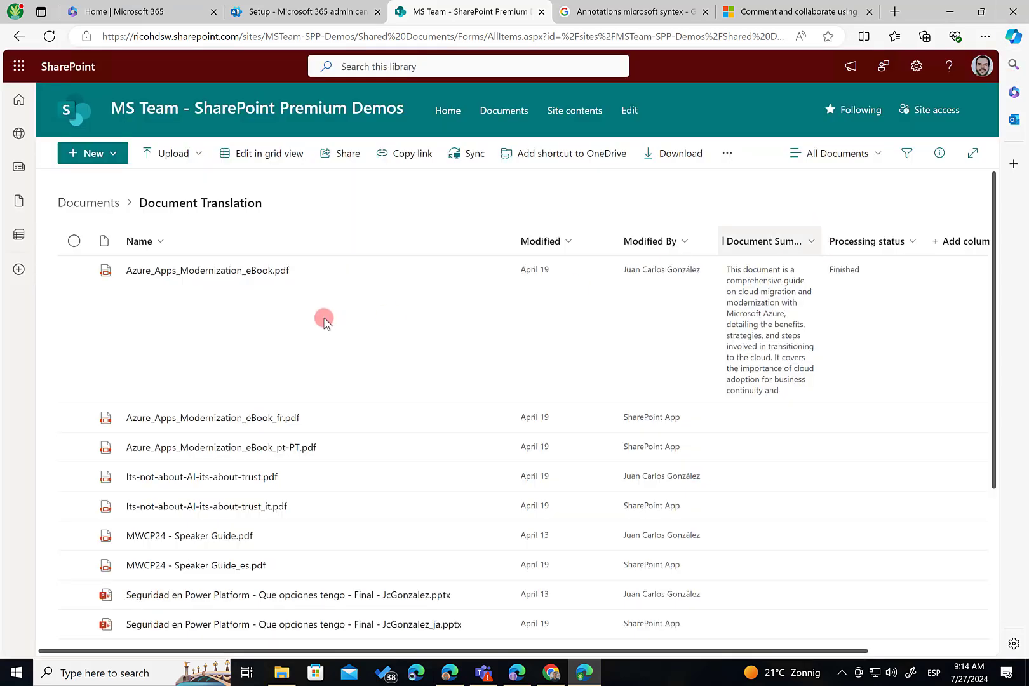
pyautogui.click(207, 270)
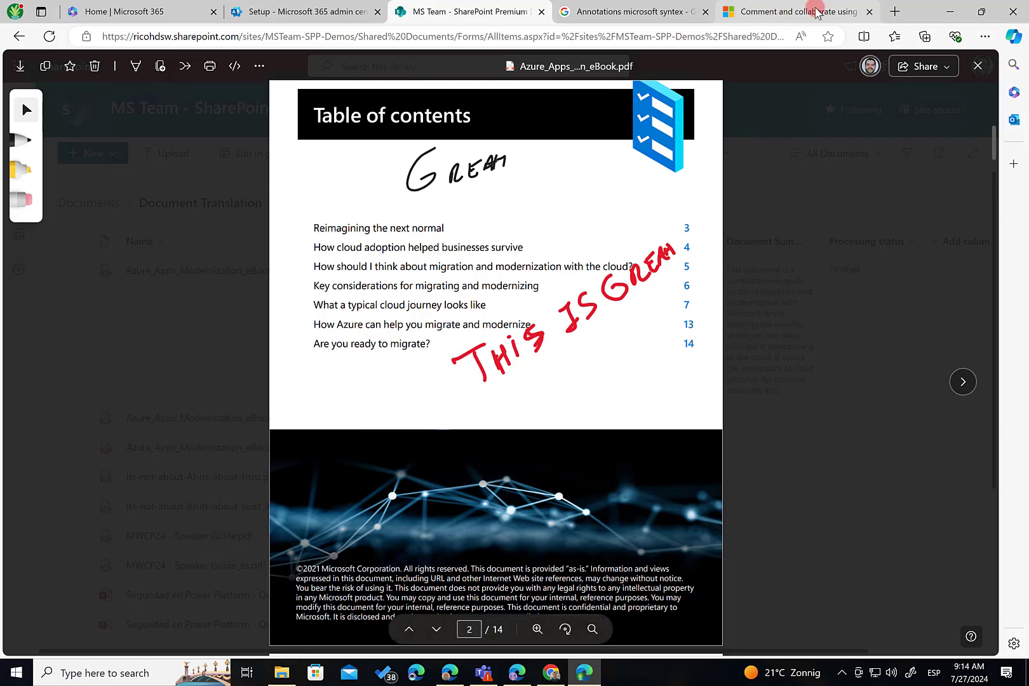
# Step: In the Syntex annotations Learn article, select the intro phrase about collaborating with others
pyautogui.click(794, 11)
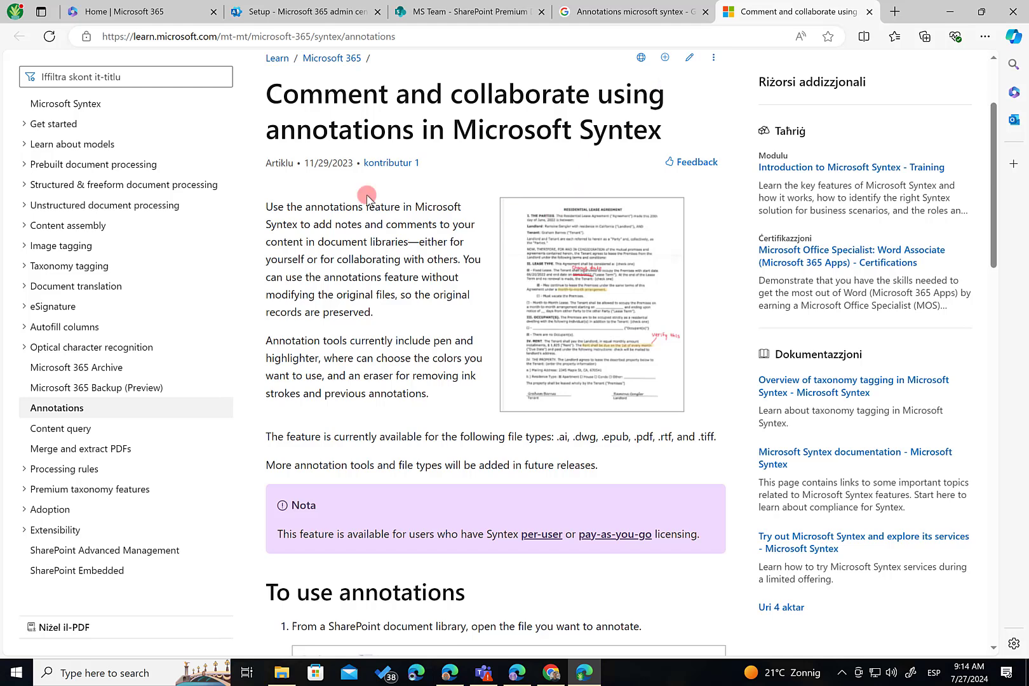
pyautogui.doubleClick(405, 241)
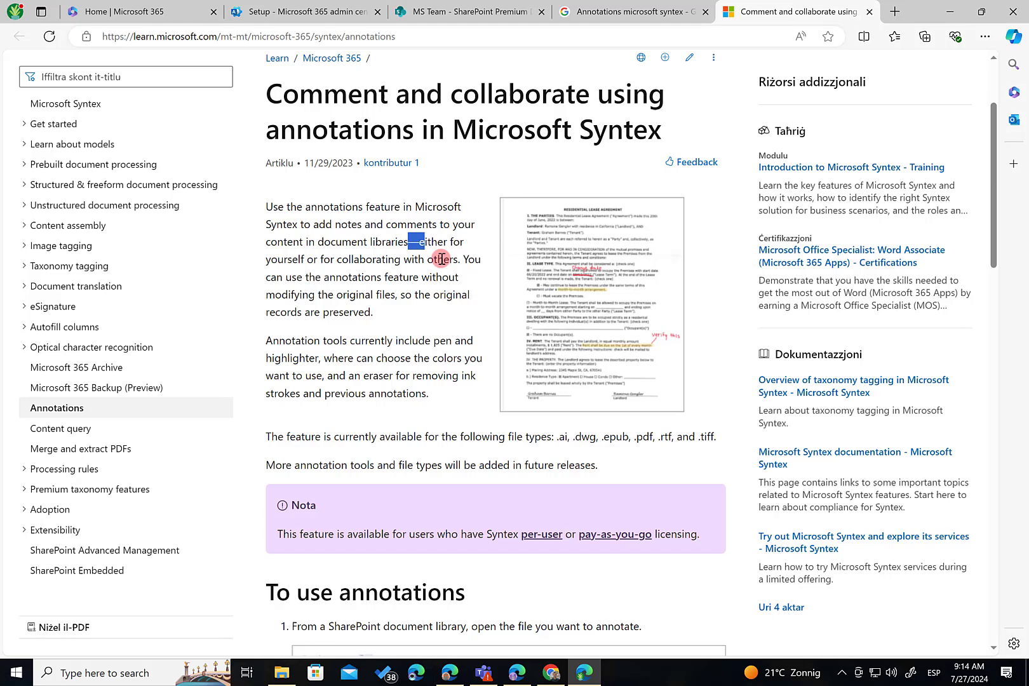
pyautogui.moveTo(412, 241); pyautogui.dragTo(452, 259)
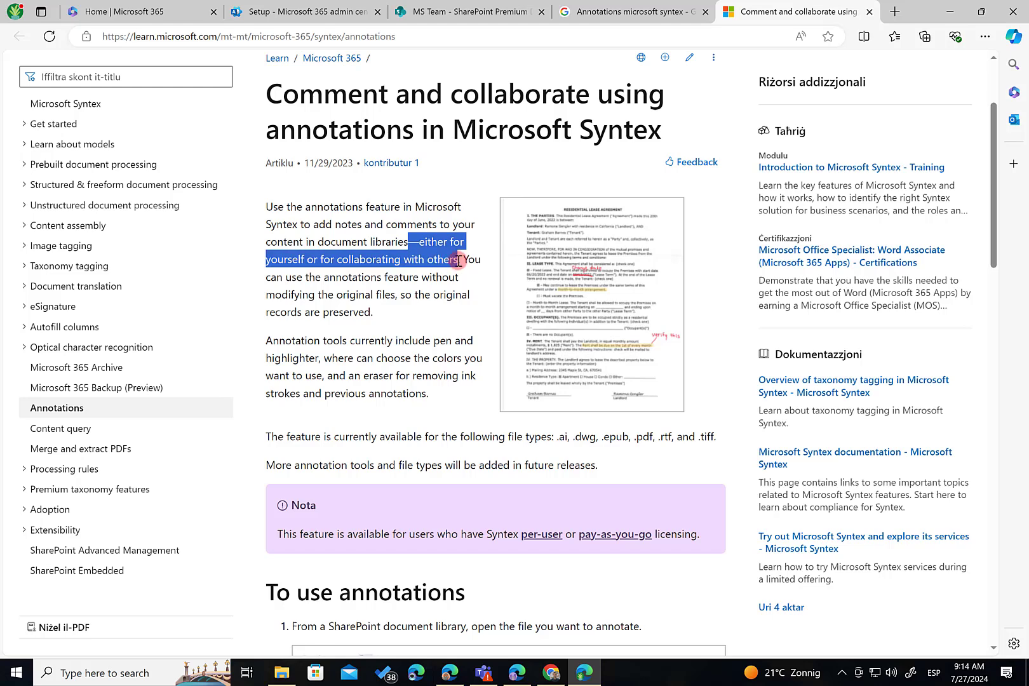